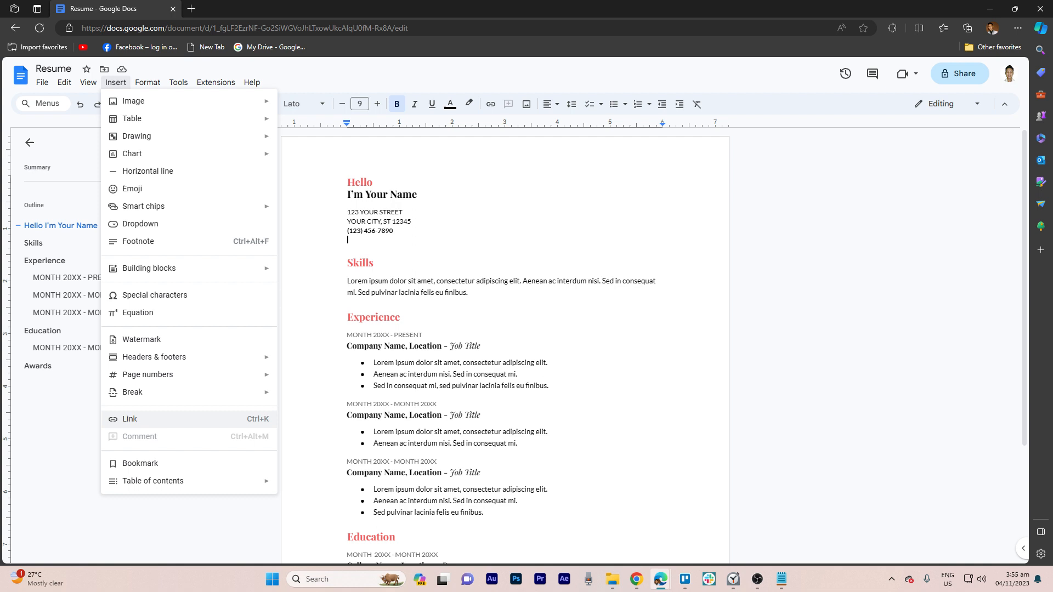
- Open the Insert Link box on the empty line below the phone number
click(130, 419)
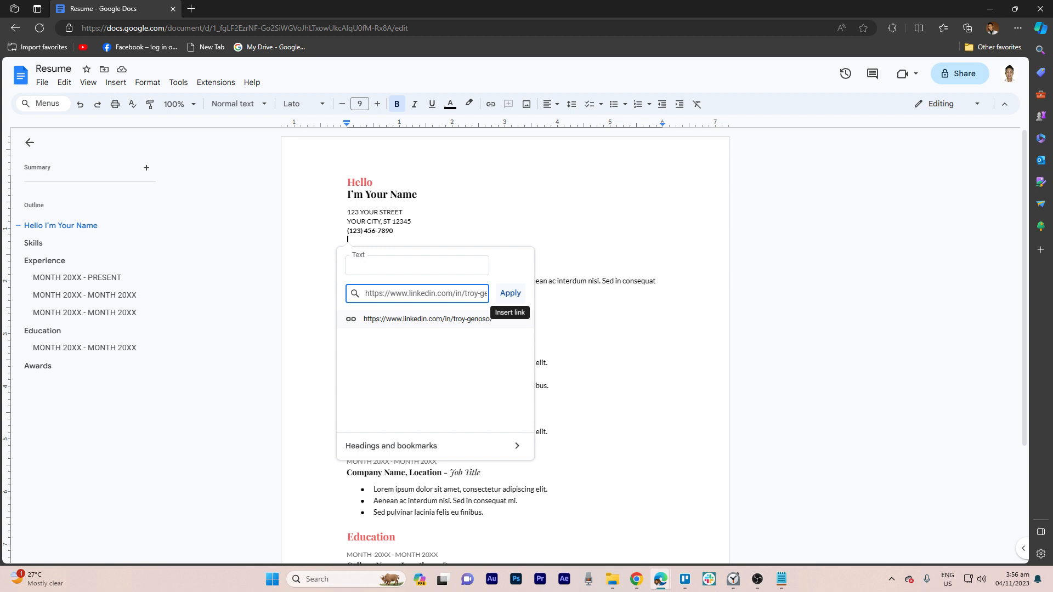
- Apply the pasted LinkedIn profile URL as a link under the phone number
click(510, 293)
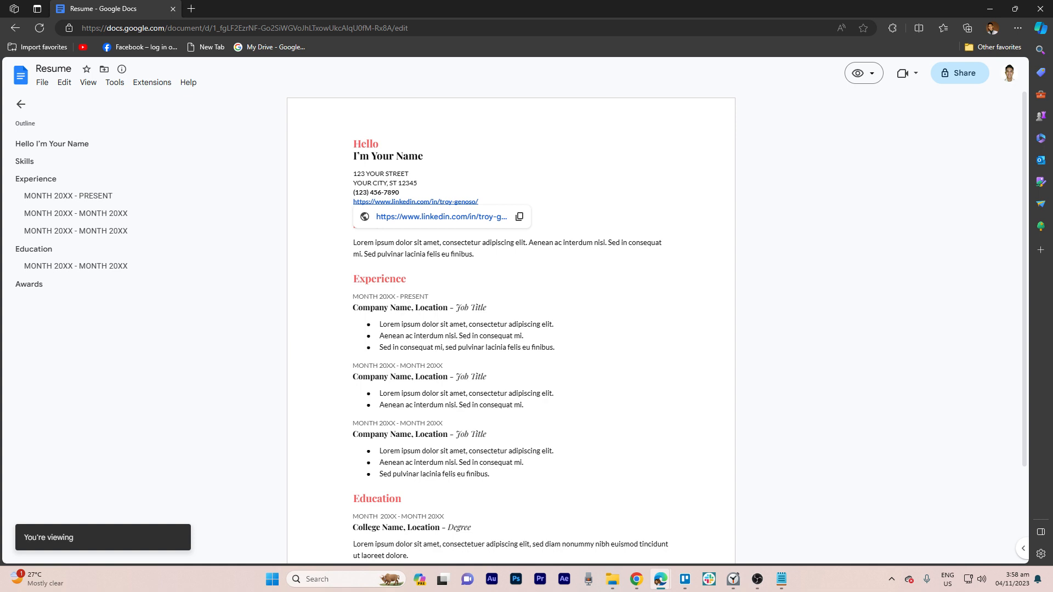
click(439, 217)
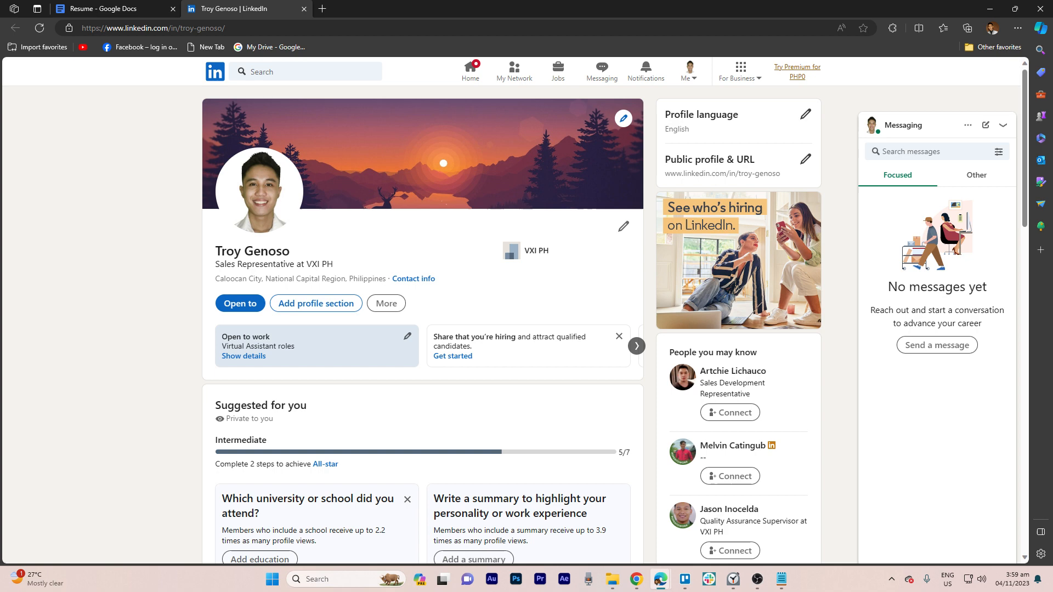